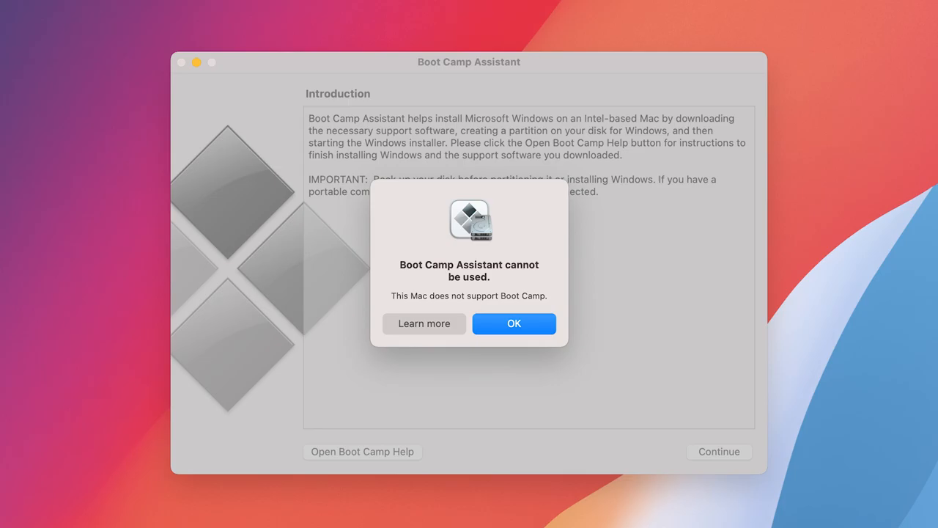
- Dismiss the 'Boot Camp Assistant cannot be used' alert, closing the assistant
{"action": "left_click", "coordinate": [513, 323]}
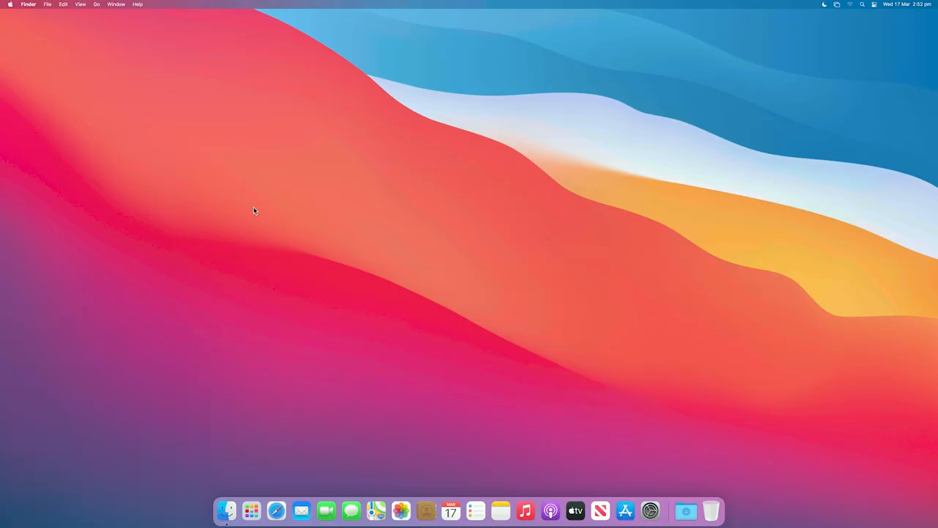
{"action": "left_click", "coordinate": [11, 6]}
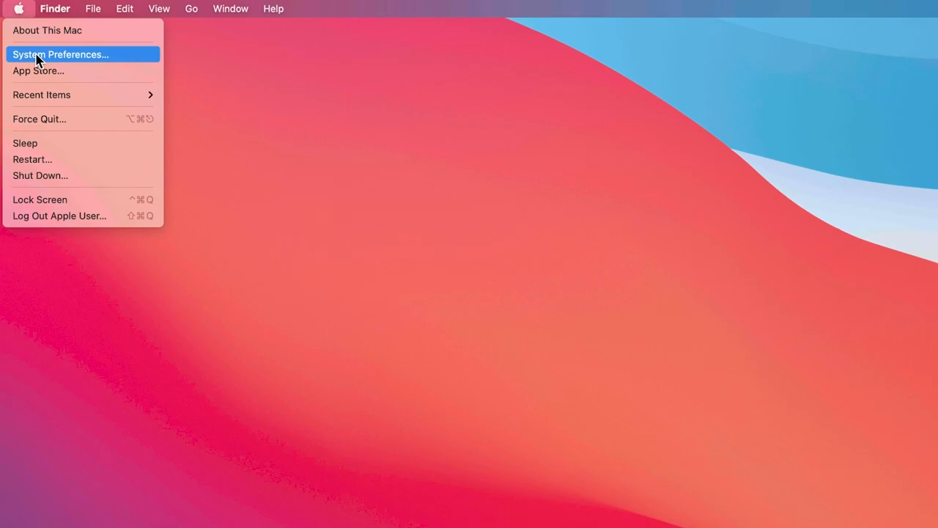
{"action": "left_click", "coordinate": [61, 54]}
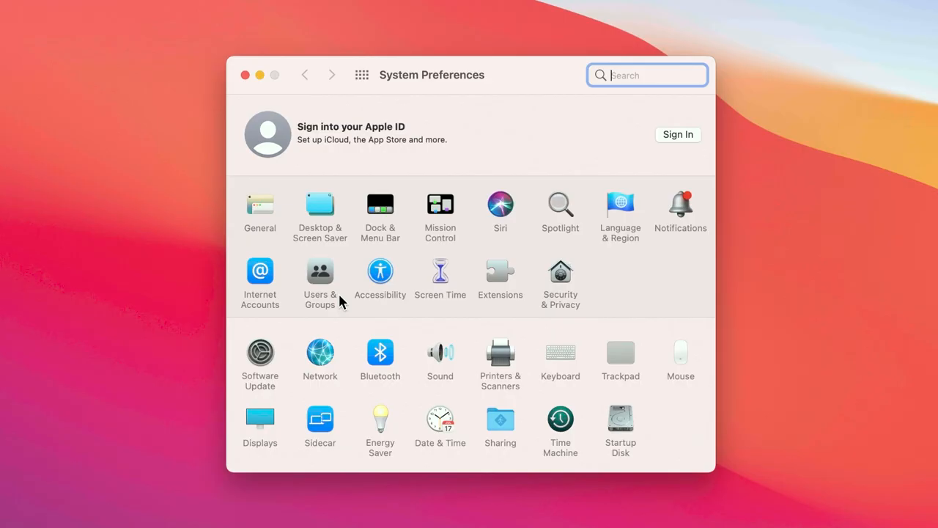
{"action": "left_click", "coordinate": [260, 353]}
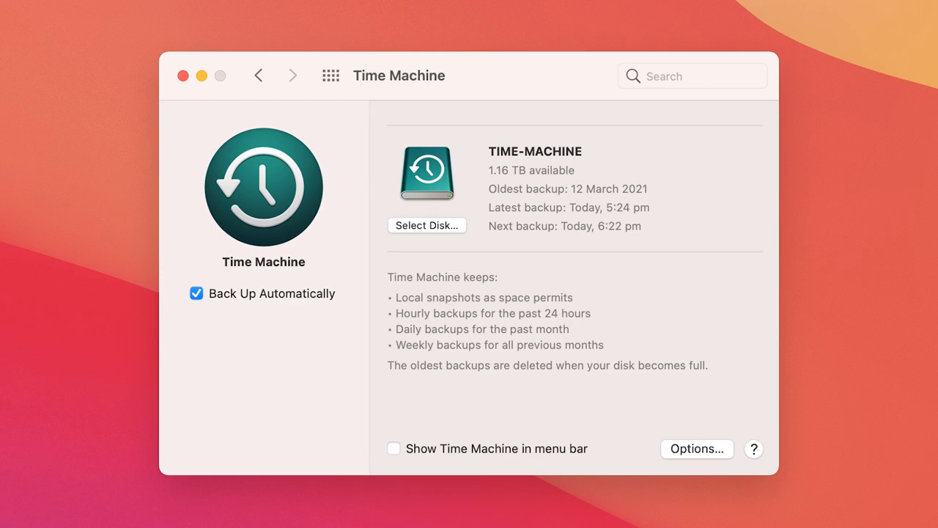
{"action": "left_click", "coordinate": [182, 76]}
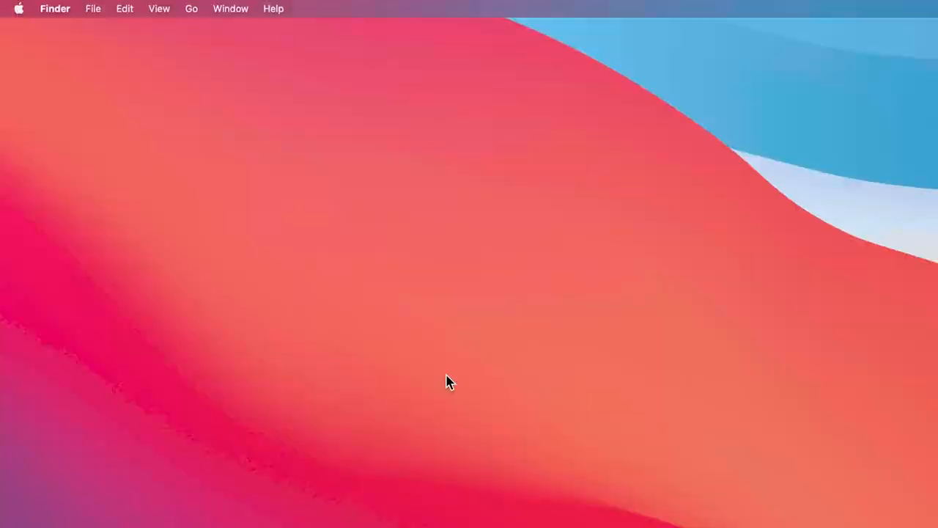
- Check Macintosh HD free space in About This Mac's Storage tab, then close the window
{"action": "left_click", "coordinate": [18, 9]}
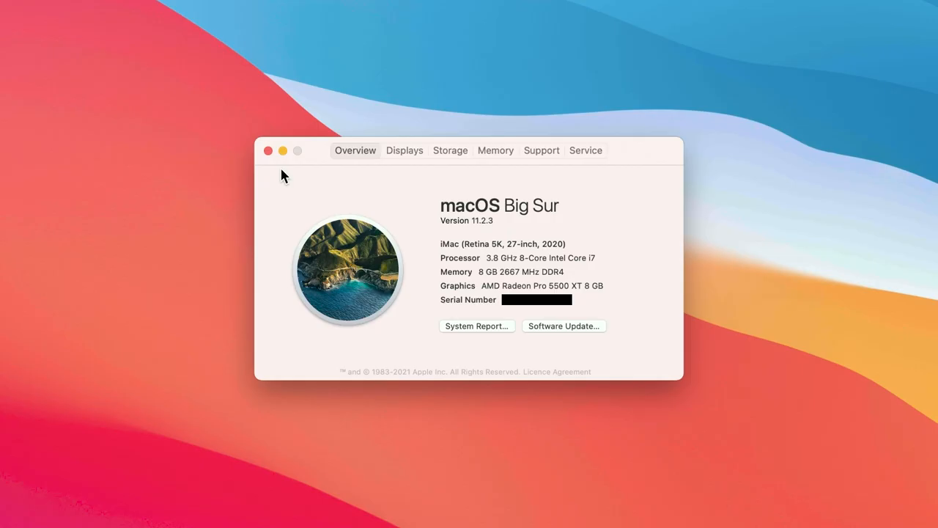
{"action": "left_click", "coordinate": [450, 150]}
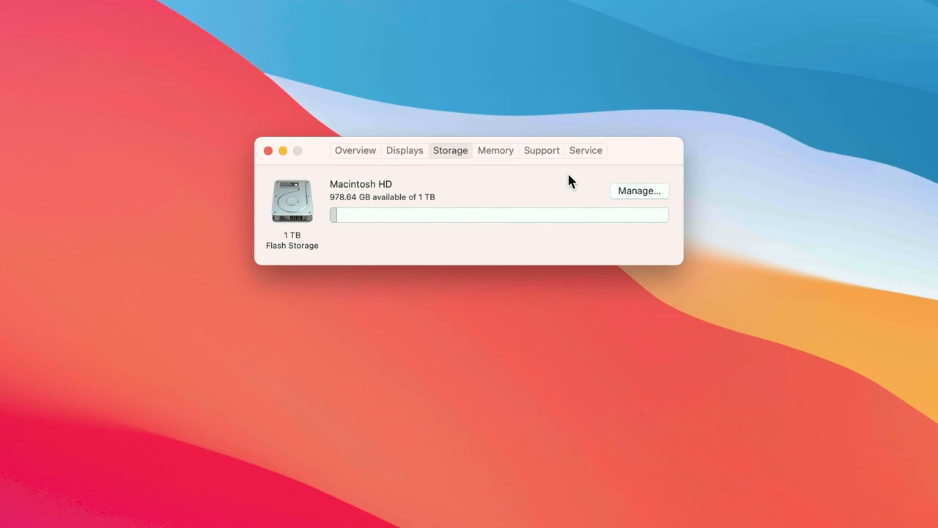
{"action": "left_click", "coordinate": [638, 191]}
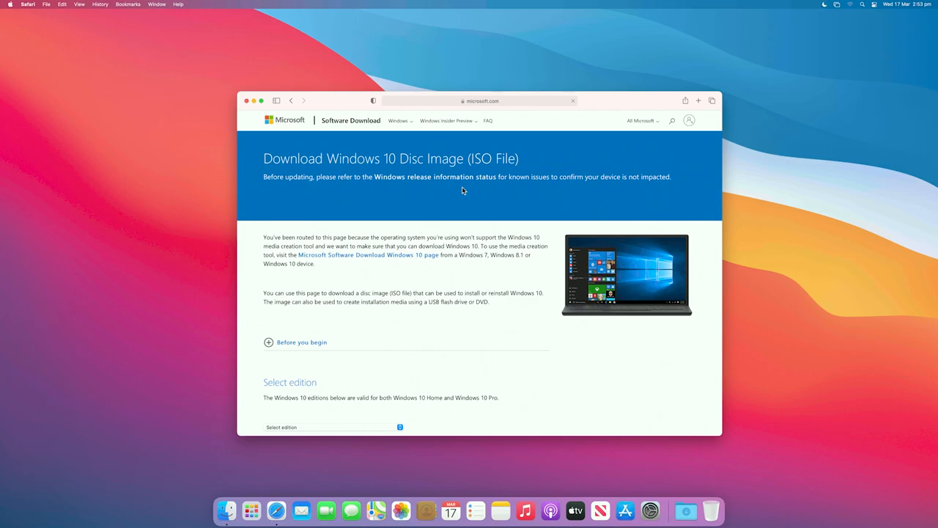
- Choose the Windows 10 edition in English, download 64-bit, and allow microsoft.com downloads
{"action": "scroll", "scroll_direction": "down", "scroll_amount": 3}
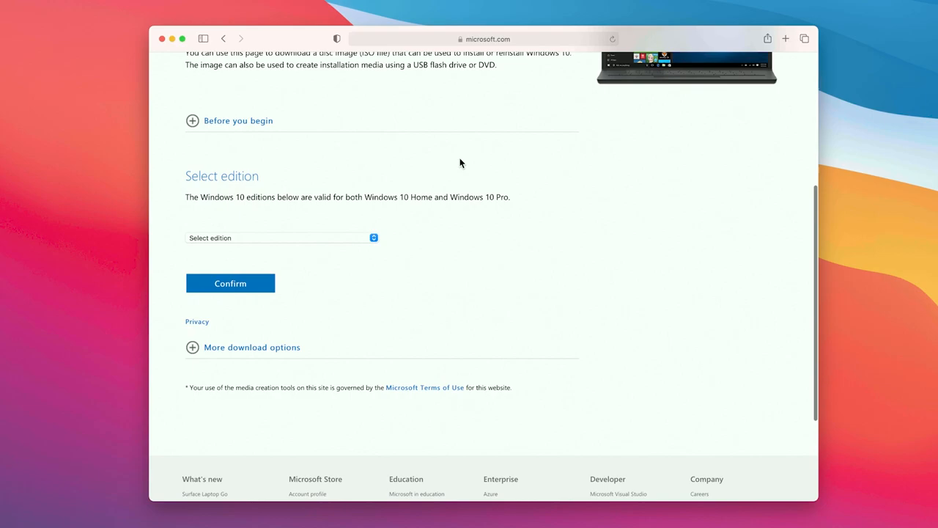
{"action": "left_click", "coordinate": [230, 283]}
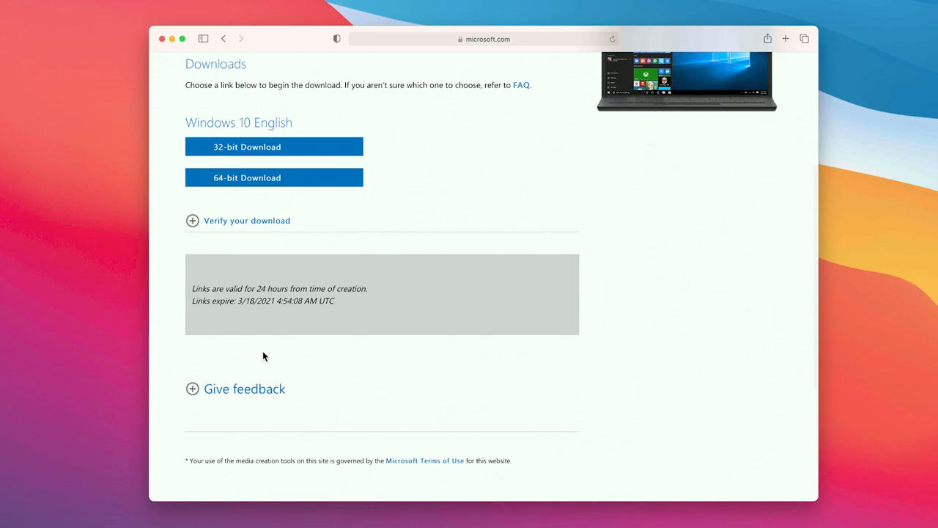
{"action": "left_click", "coordinate": [274, 177]}
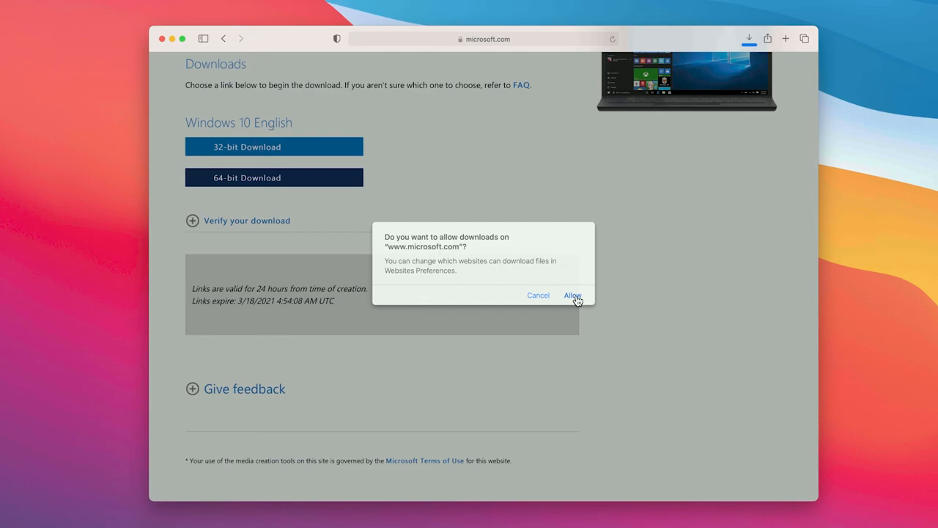
{"action": "left_click", "coordinate": [572, 295]}
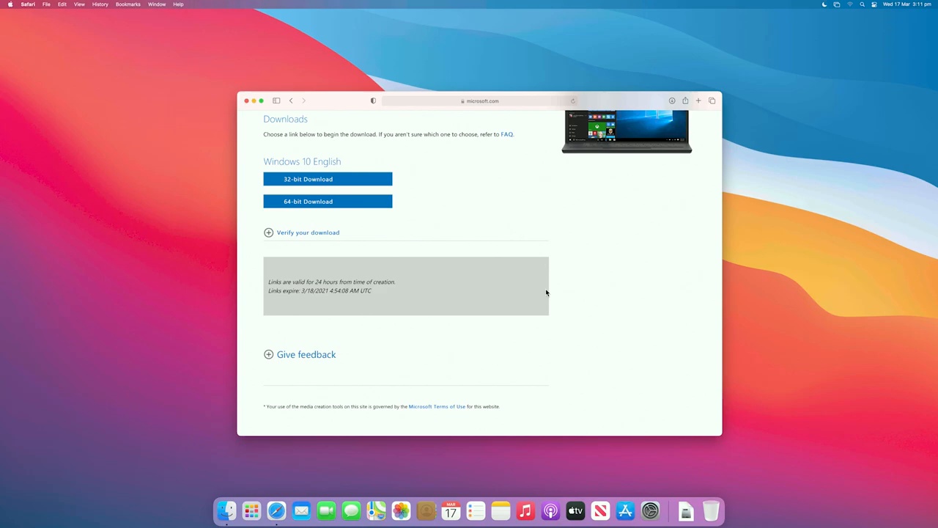
- Launch Boot Camp Assistant from Spotlight by searching 'boot camp assistant'
{"action": "key", "text": "cmd+space"}
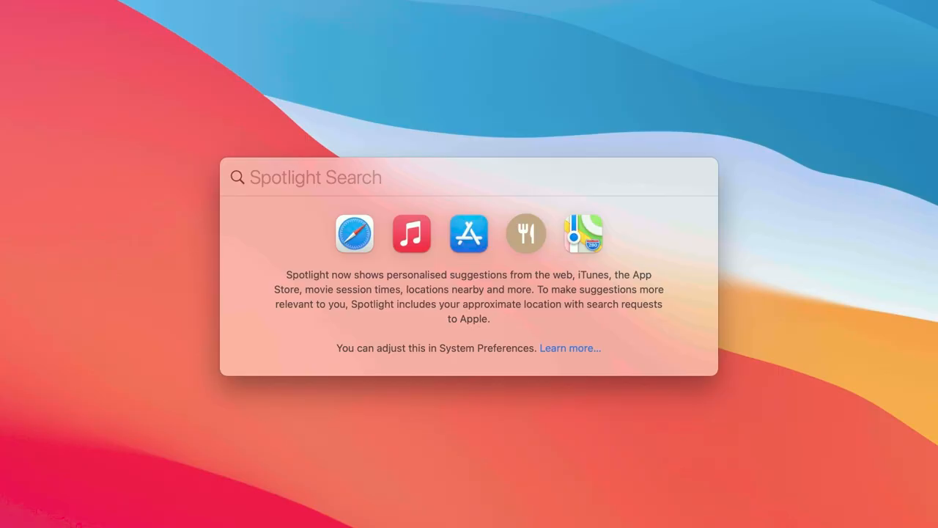
{"action": "type", "text": "boot camp assistant"}
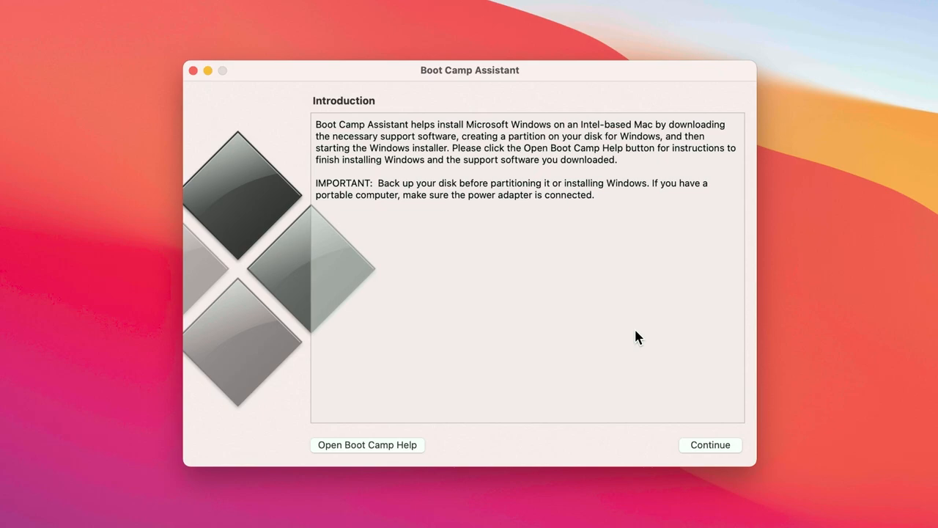
- Resize the Windows partition to 350 GB and start the Windows 10 install
{"action": "left_click", "coordinate": [709, 445]}
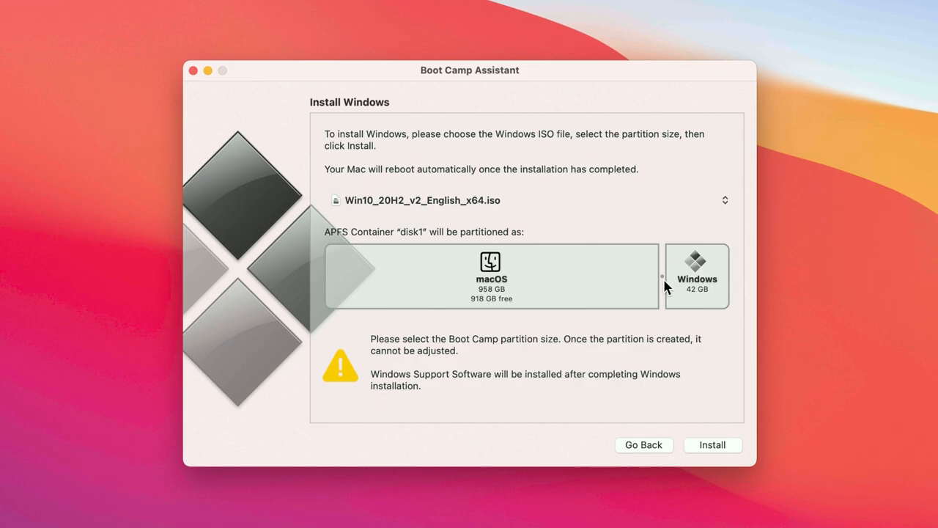
{"action": "left_click_drag", "start_coordinate": [661, 276], "coordinate": [571, 276]}
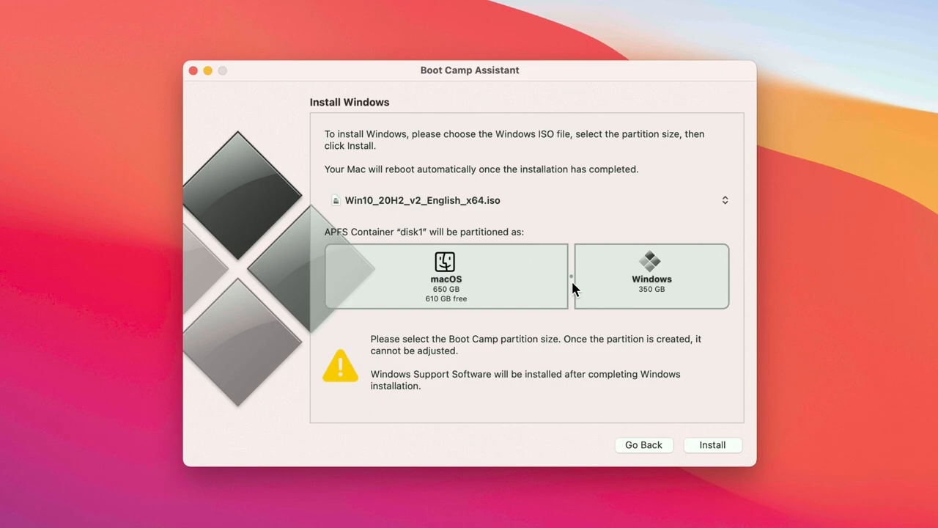
{"action": "left_click", "coordinate": [711, 444]}
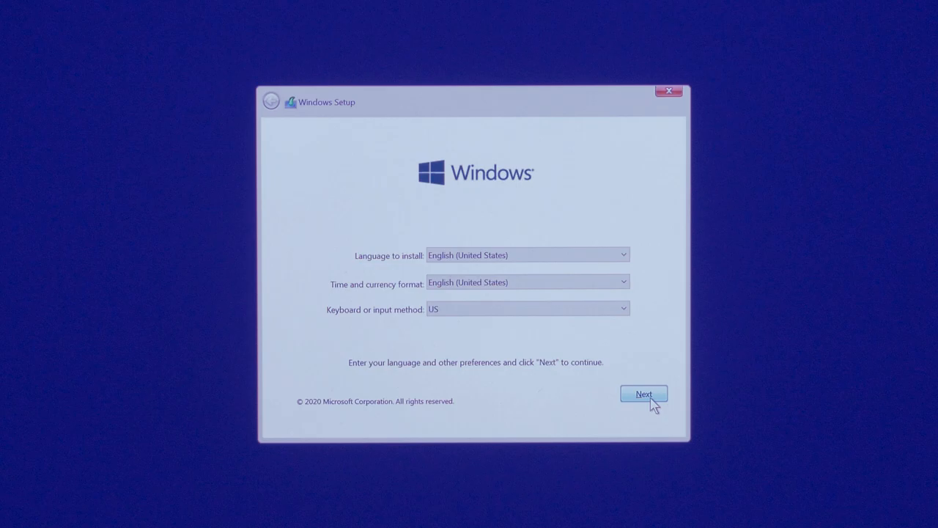
- Keep US English, skip the product key, and choose Windows 10 Home
{"action": "left_click", "coordinate": [643, 393]}
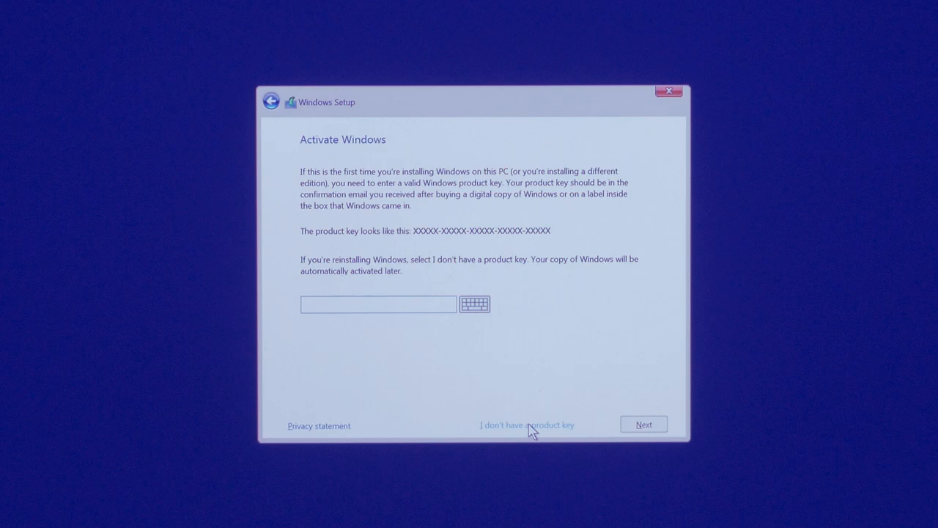
{"action": "left_click", "coordinate": [526, 424]}
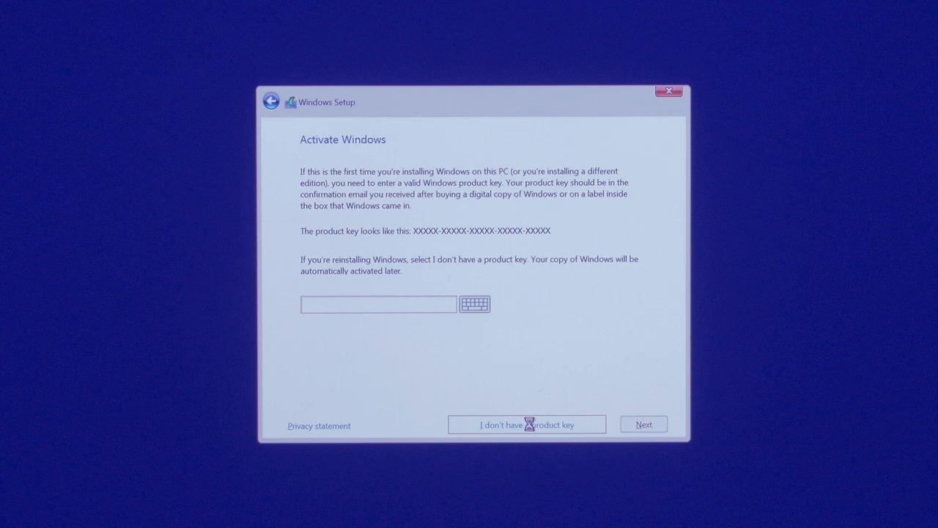
{"action": "left_click", "coordinate": [526, 424]}
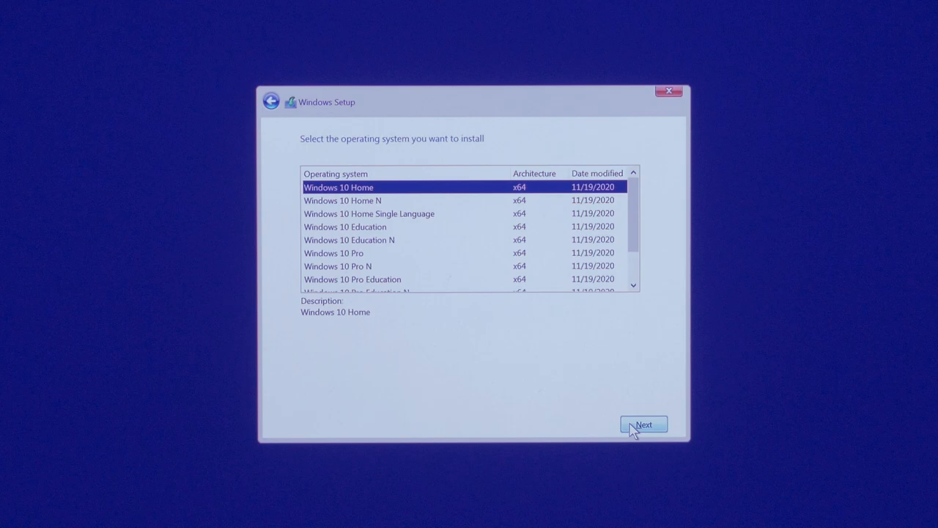
{"action": "left_click", "coordinate": [642, 424]}
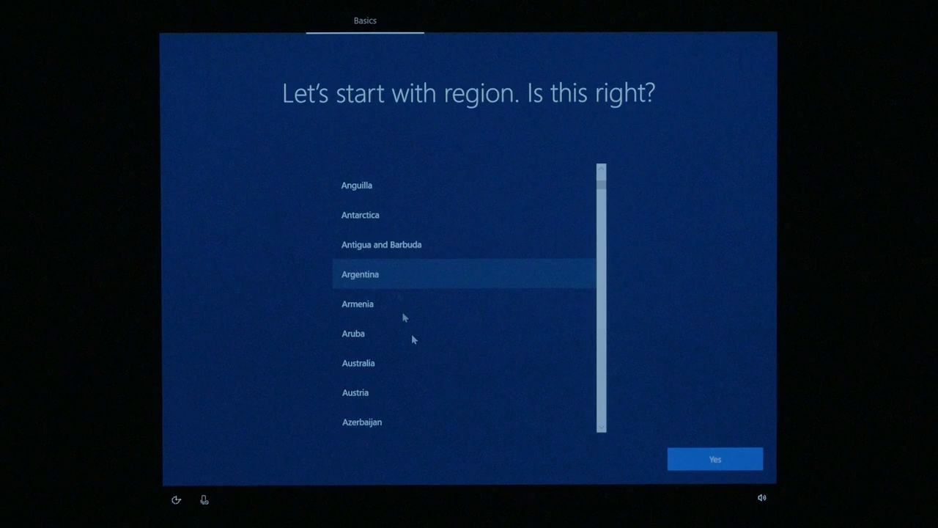
- Confirm the region and accept the US keyboard layout
{"action": "left_click", "coordinate": [714, 458]}
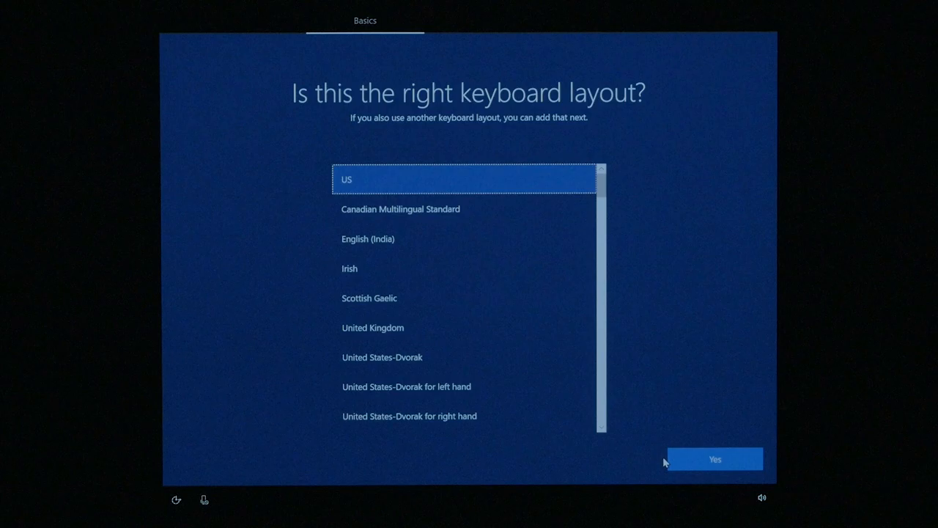
{"action": "left_click", "coordinate": [714, 459]}
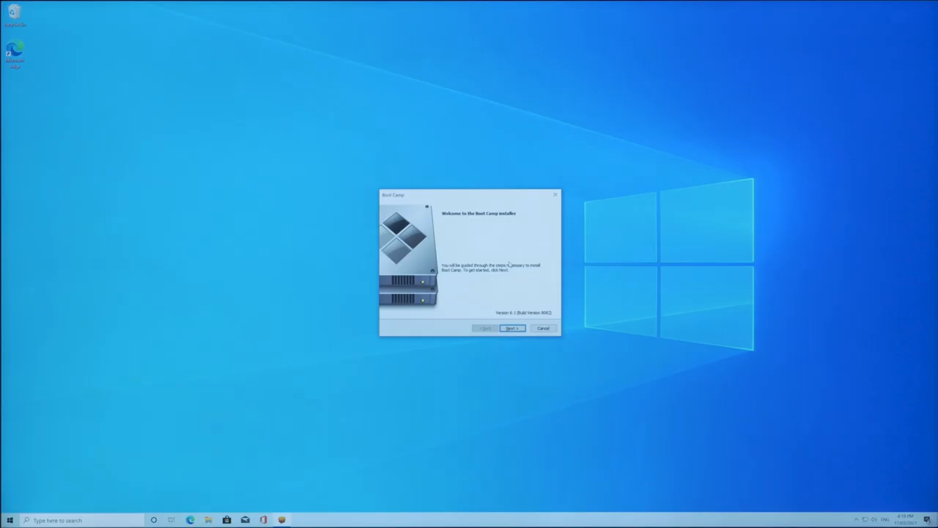
- Advance past the Boot Camp welcome page and accept the license agreement
{"action": "left_click", "coordinate": [511, 327]}
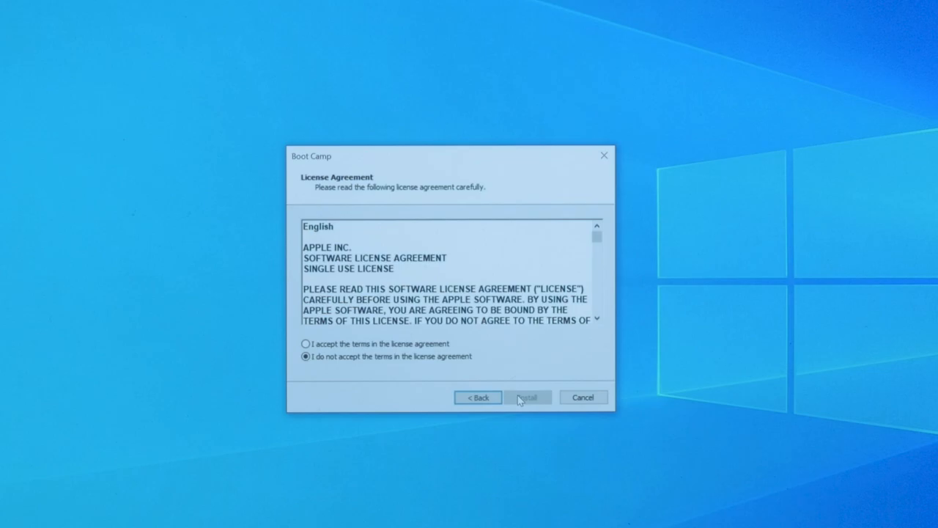
{"action": "left_click", "coordinate": [527, 396]}
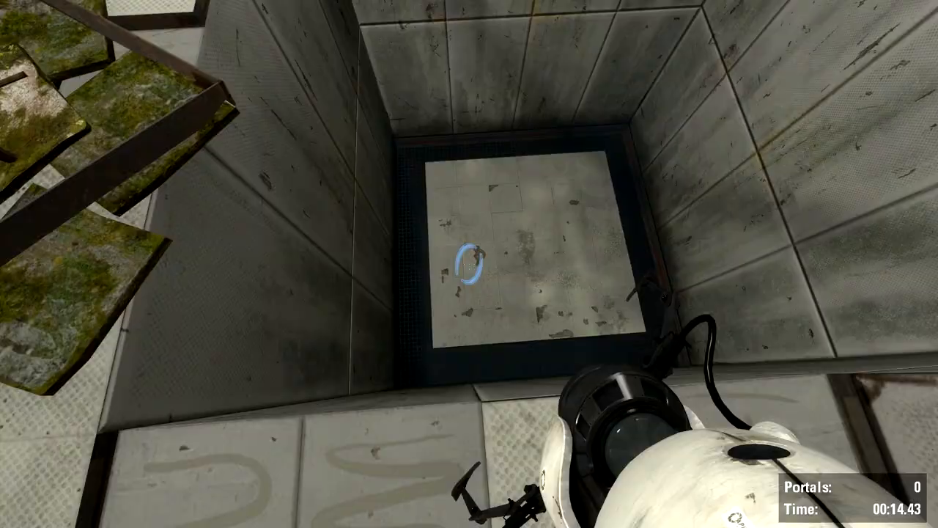
- Fire a portal onto the floor of the pit in a Portal test chamber
{"action": "left_click", "coordinate": [469, 263]}
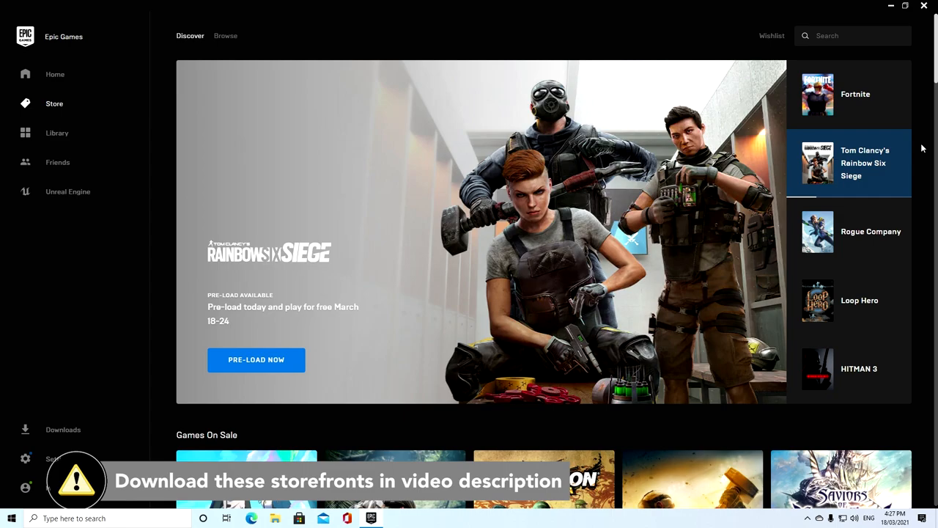
- Browse the Epic Games Store featured games like Rainbow Six Siege and Fortnite
{"action": "left_click", "coordinate": [371, 518]}
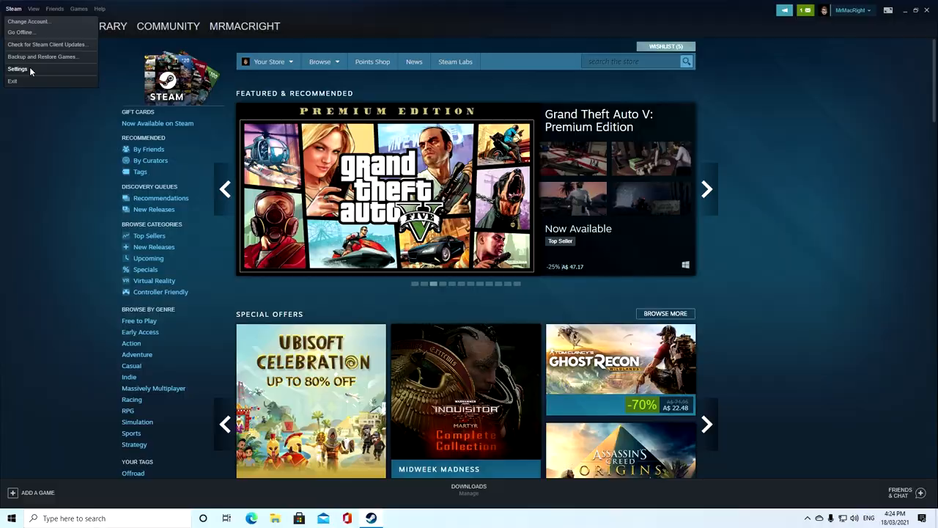
- Open Steam's client settings, then view the Fraps General options
{"action": "left_click", "coordinate": [17, 69]}
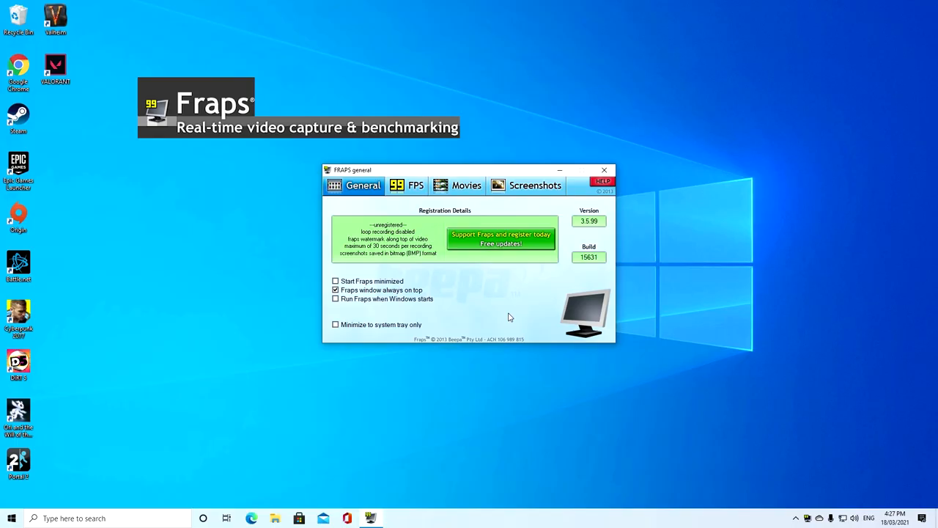
{"action": "left_click", "coordinate": [409, 185]}
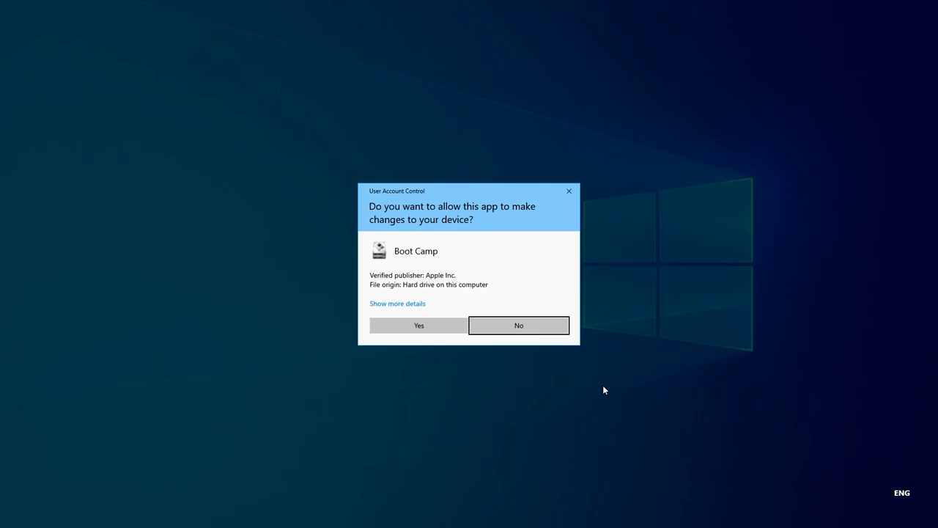
- Approve the User Account Control prompt allowing Boot Camp to make changes
{"action": "left_click", "coordinate": [418, 325]}
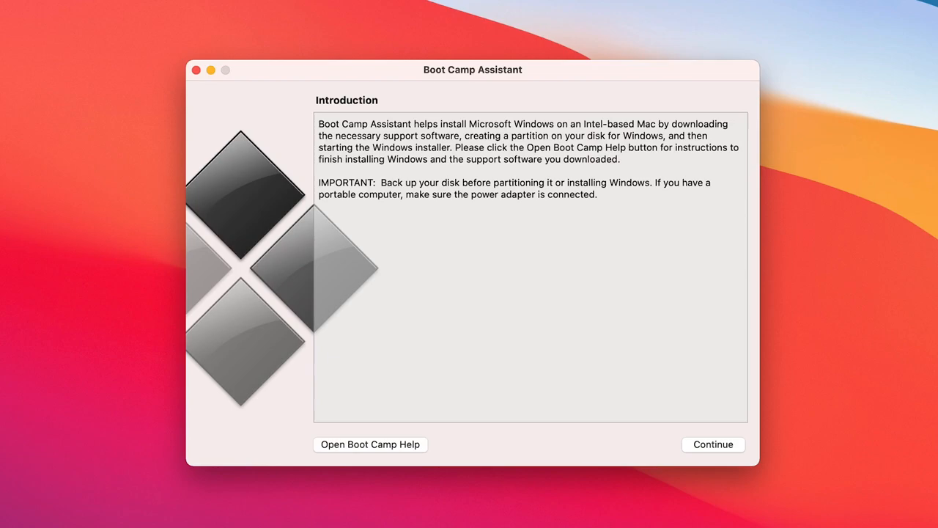
{"action": "mouse_move", "coordinate": [779, 458]}
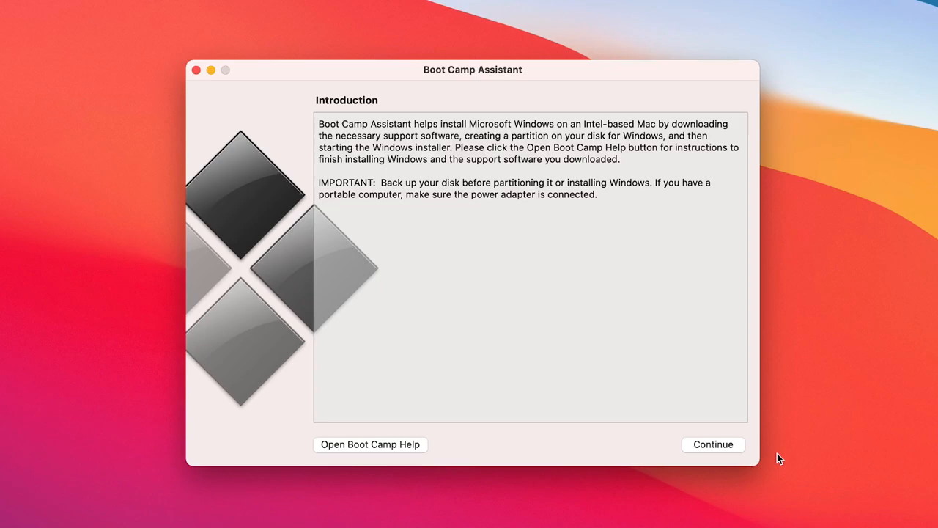
{"action": "left_click", "coordinate": [713, 444]}
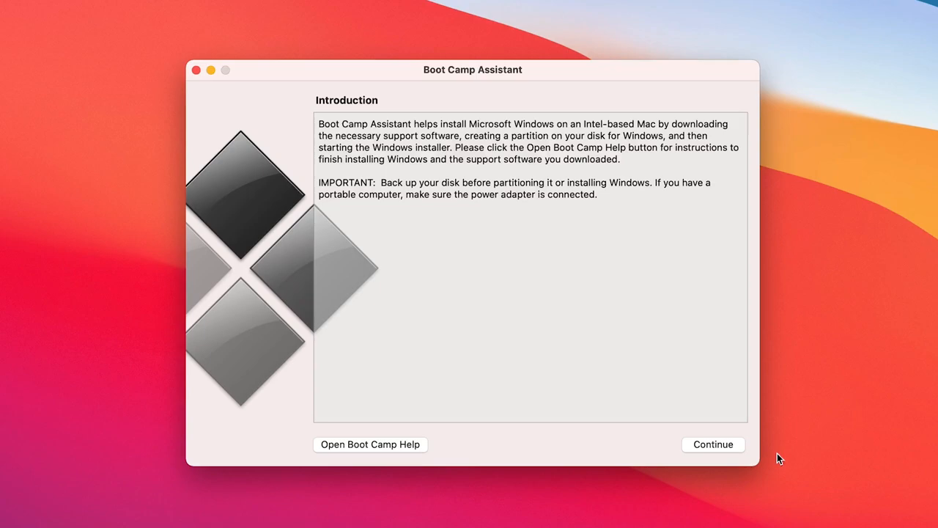